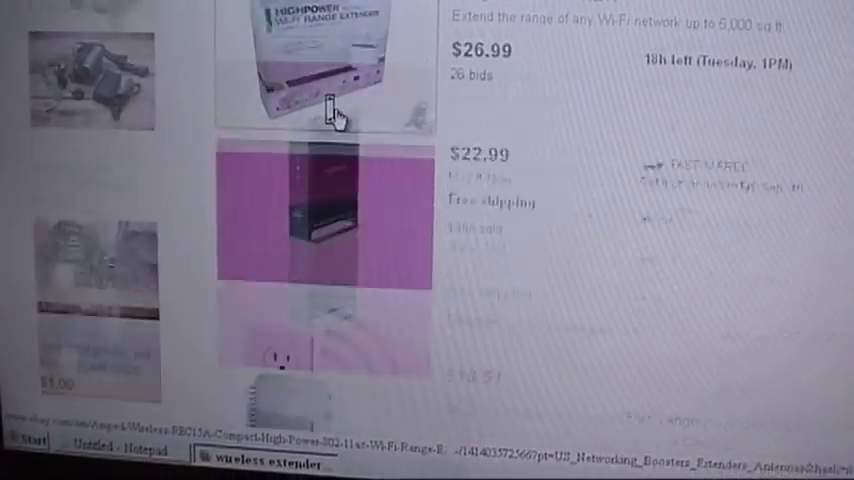
scroll(down, 3)
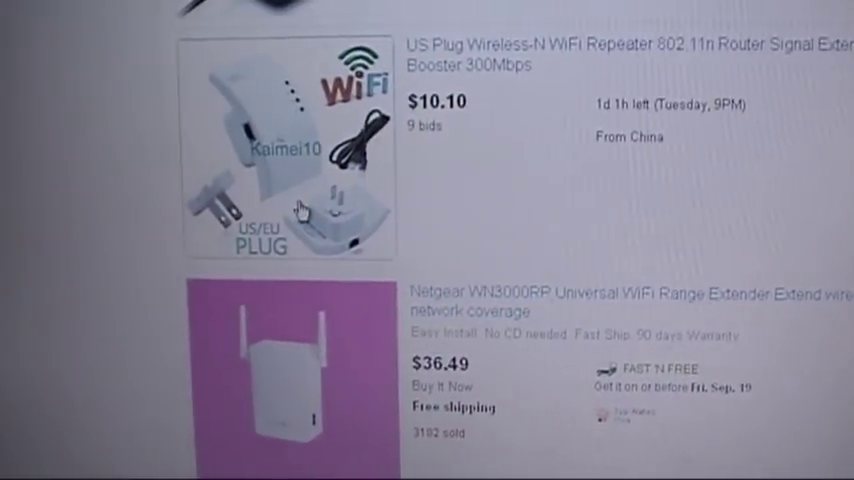
scroll(down, 3)
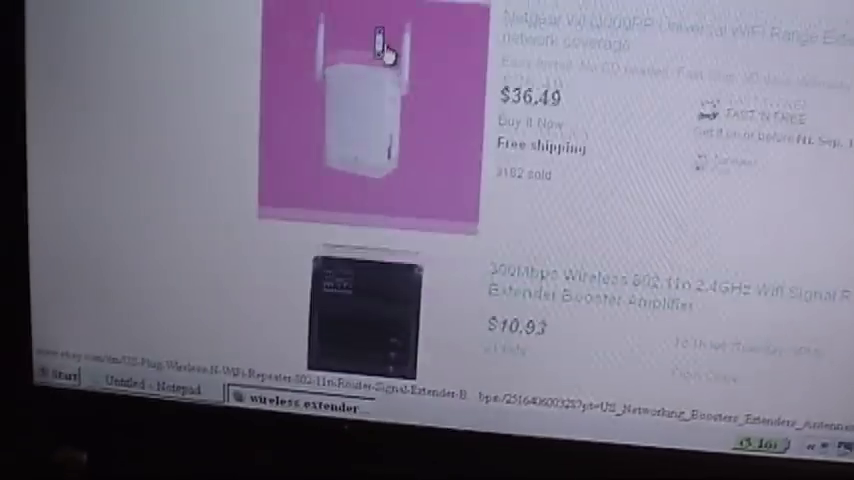
scroll(up, 3)
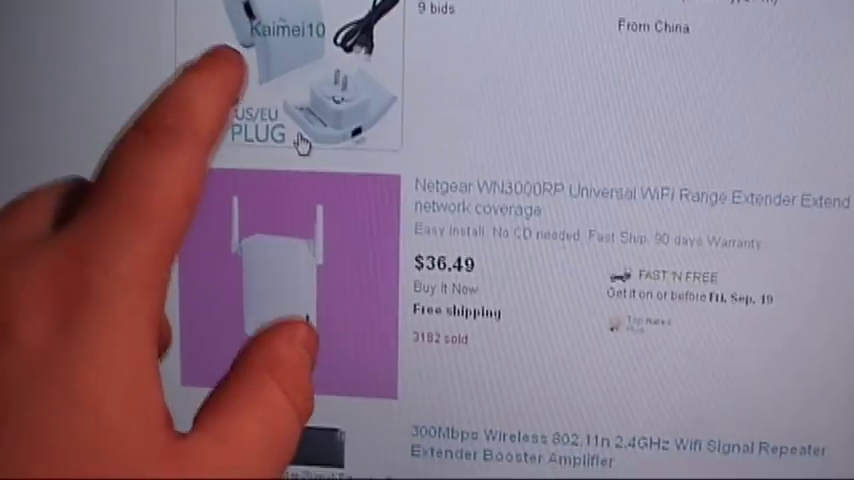
scroll(down, 3)
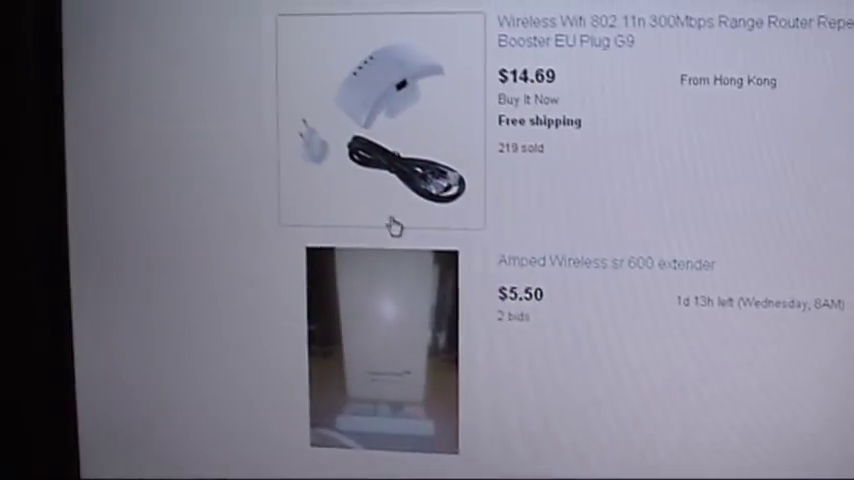
scroll(down, 3)
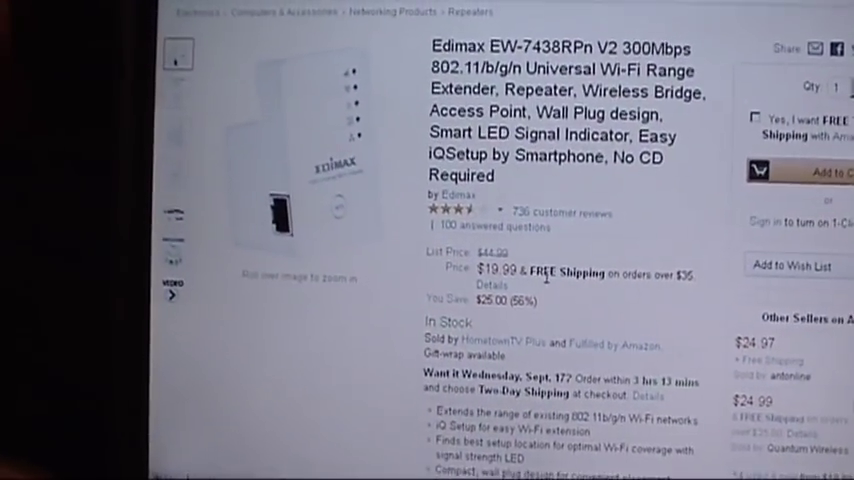
scroll(down, 3)
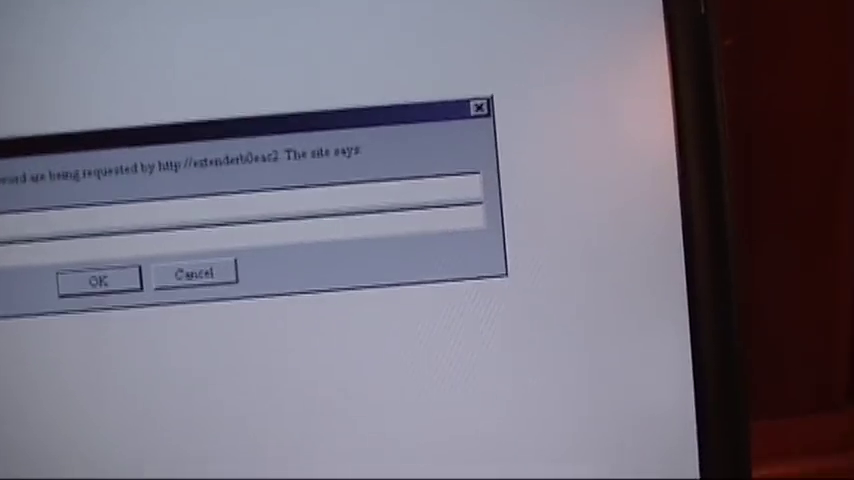
click(96, 276)
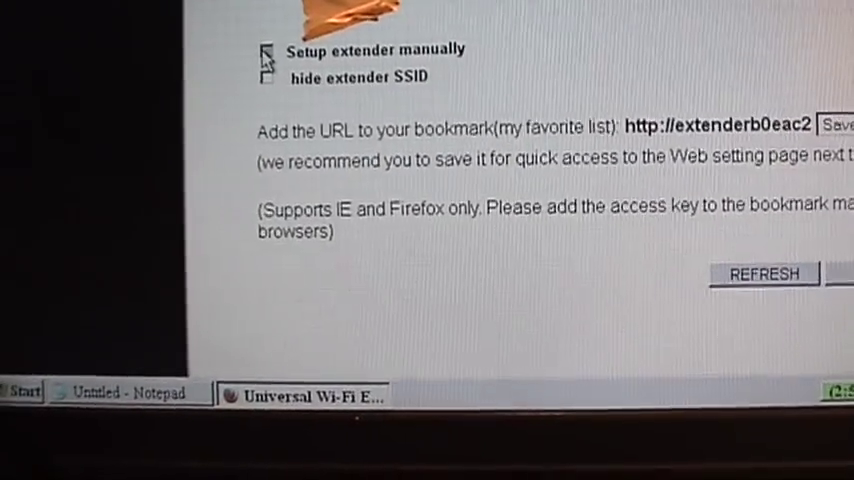
click(266, 50)
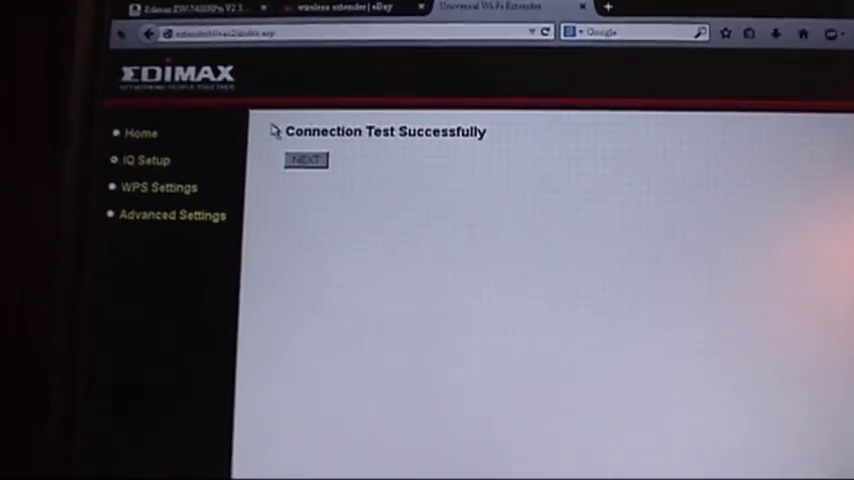
Continue past 'Connection Test Successfully' so the repeater settings save with WPA-Shared Key security.
click(304, 160)
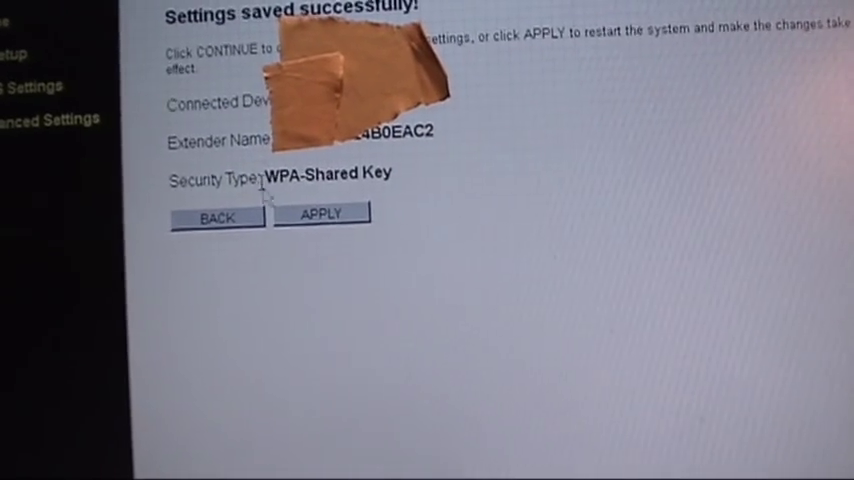
Apply the settings and review the Status page: Universal Repeater mode, connected, WPA-Shared Key.
click(320, 214)
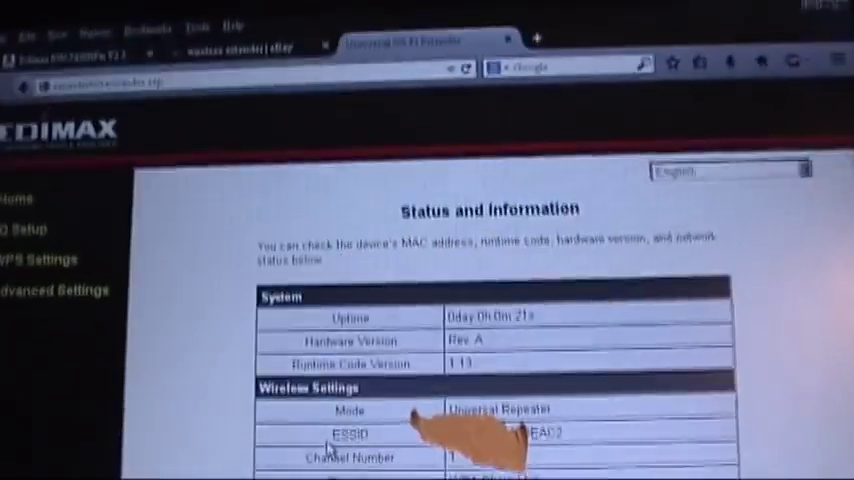
scroll(down, 3)
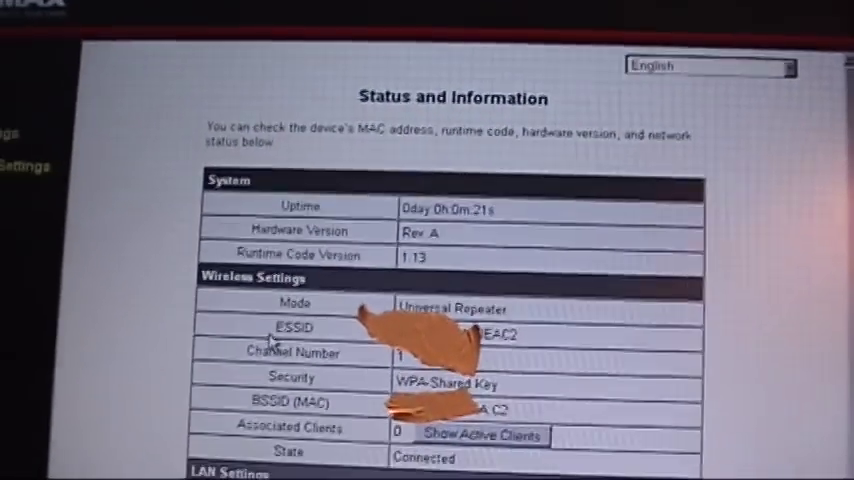
scroll(down, 3)
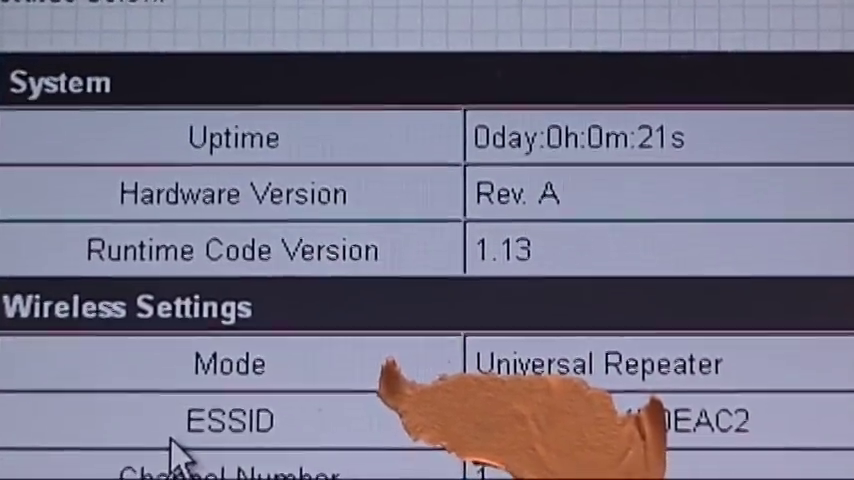
scroll(down, 3)
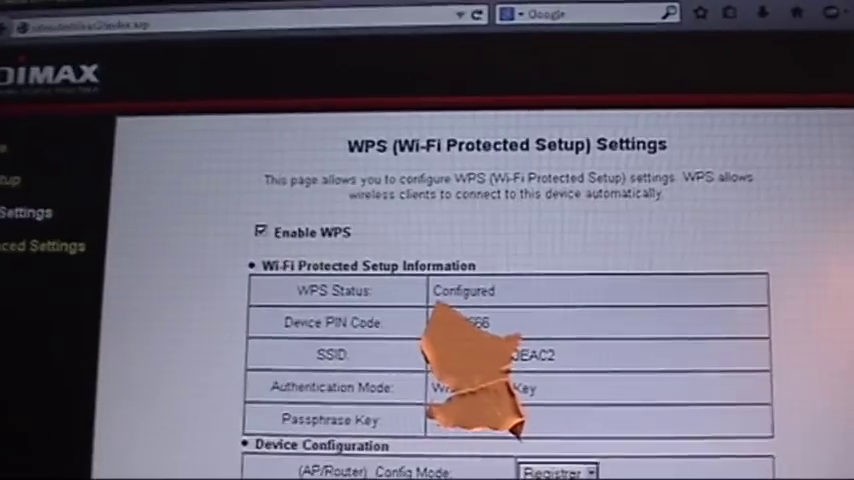
Review the WPS settings page showing WPS enabled and configured.
scroll(down, 3)
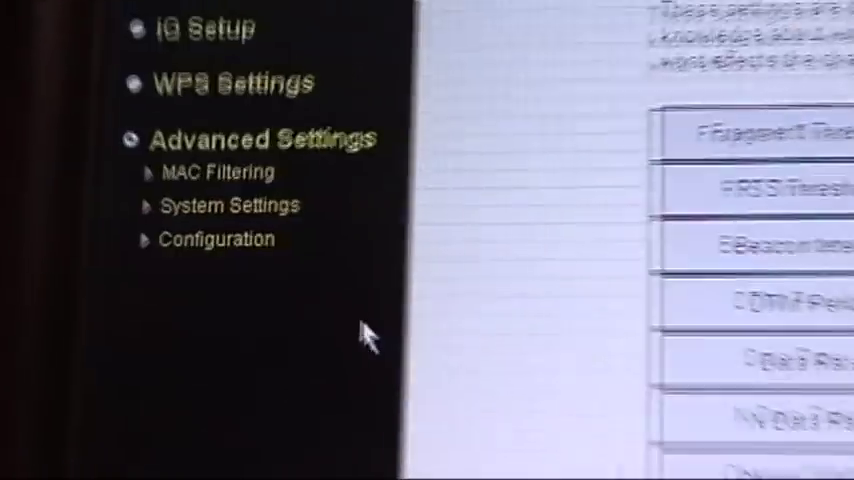
Review the Advanced Settings: fragment threshold, beacon interval, channel width and transmit power.
click(262, 138)
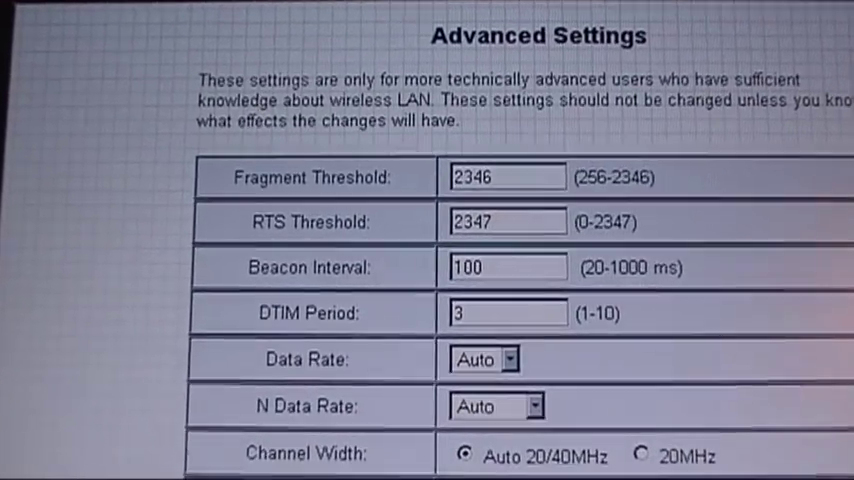
scroll(down, 3)
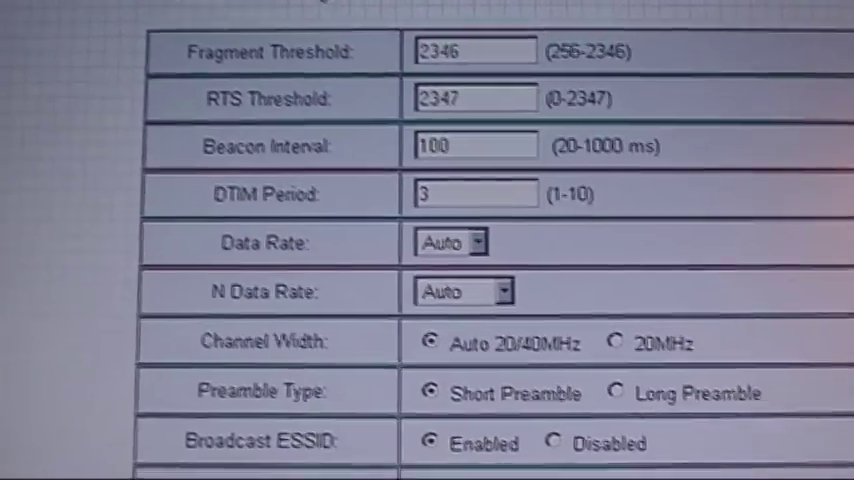
scroll(down, 3)
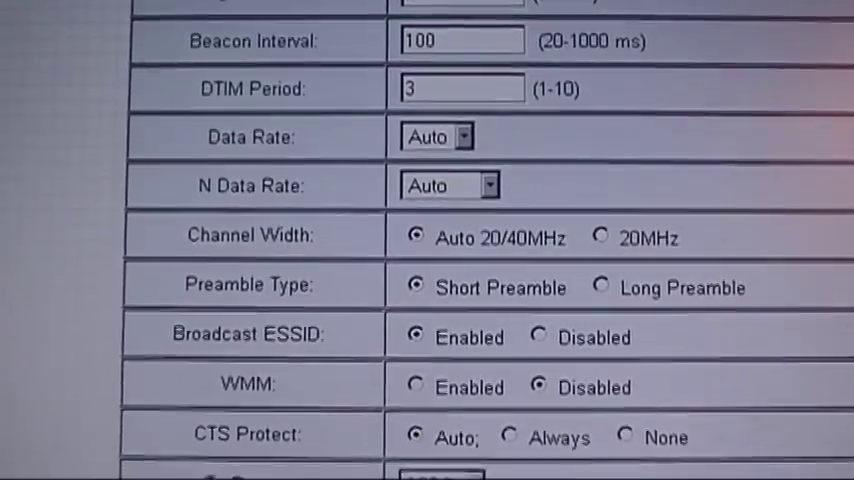
scroll(down, 3)
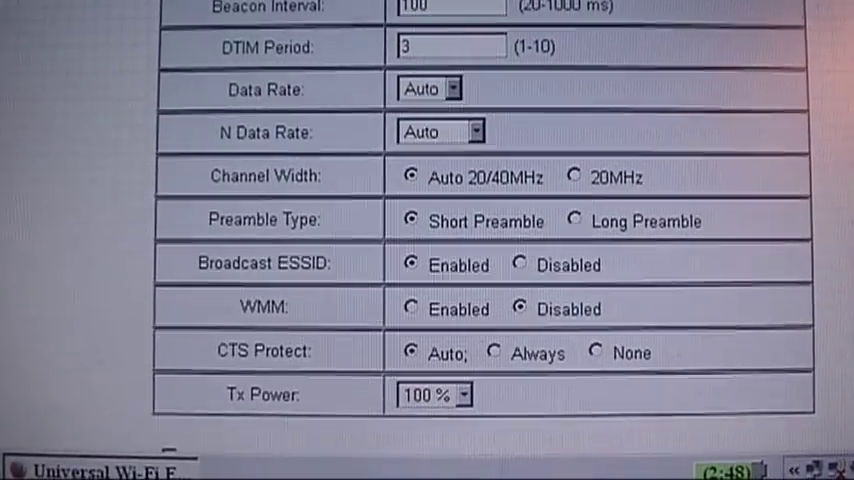
scroll(up, 3)
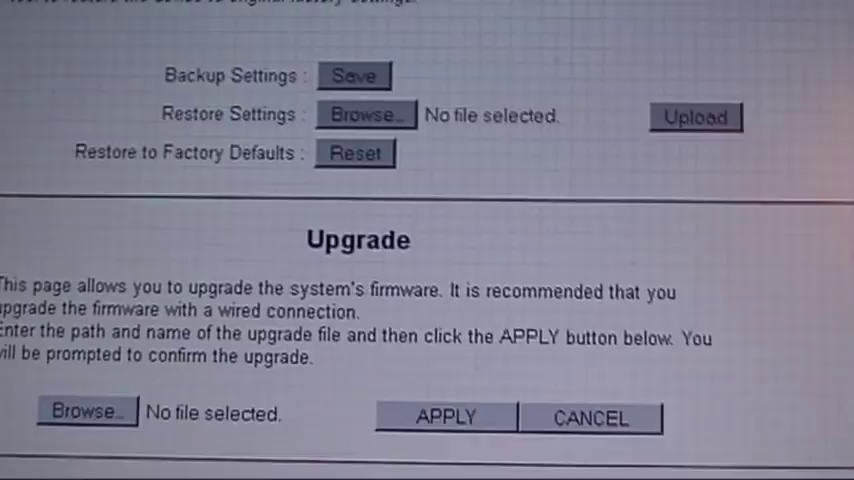
scroll(up, 3)
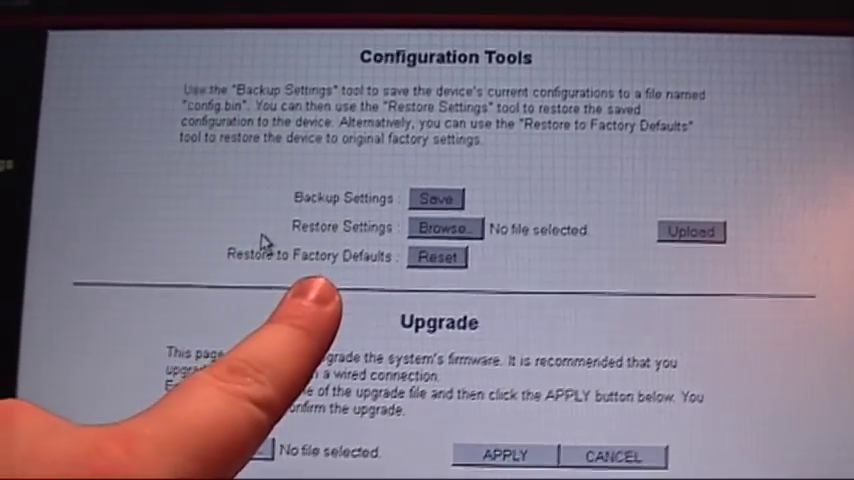
scroll(down, 3)
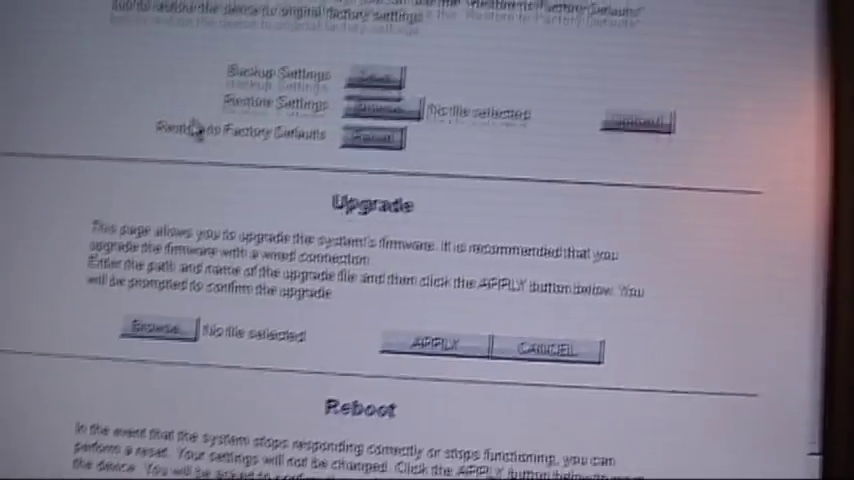